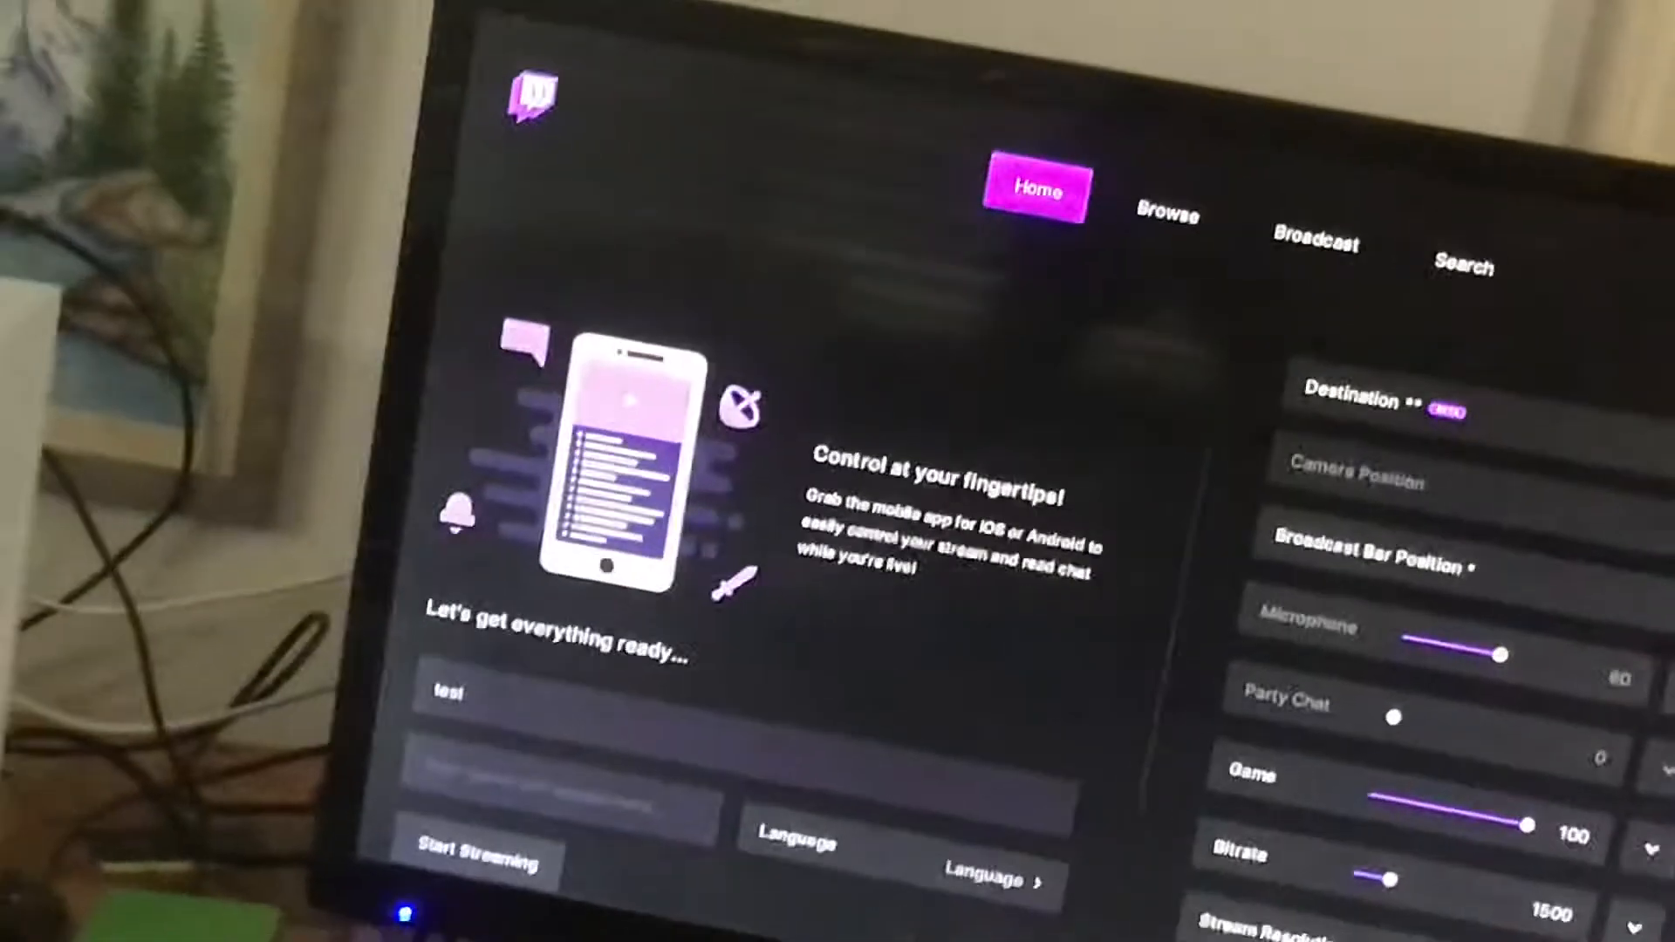
# Step: Leave the Twitch broadcast settings on Xbox and return to the running game in the forest scene
pyautogui.click(1314, 239)
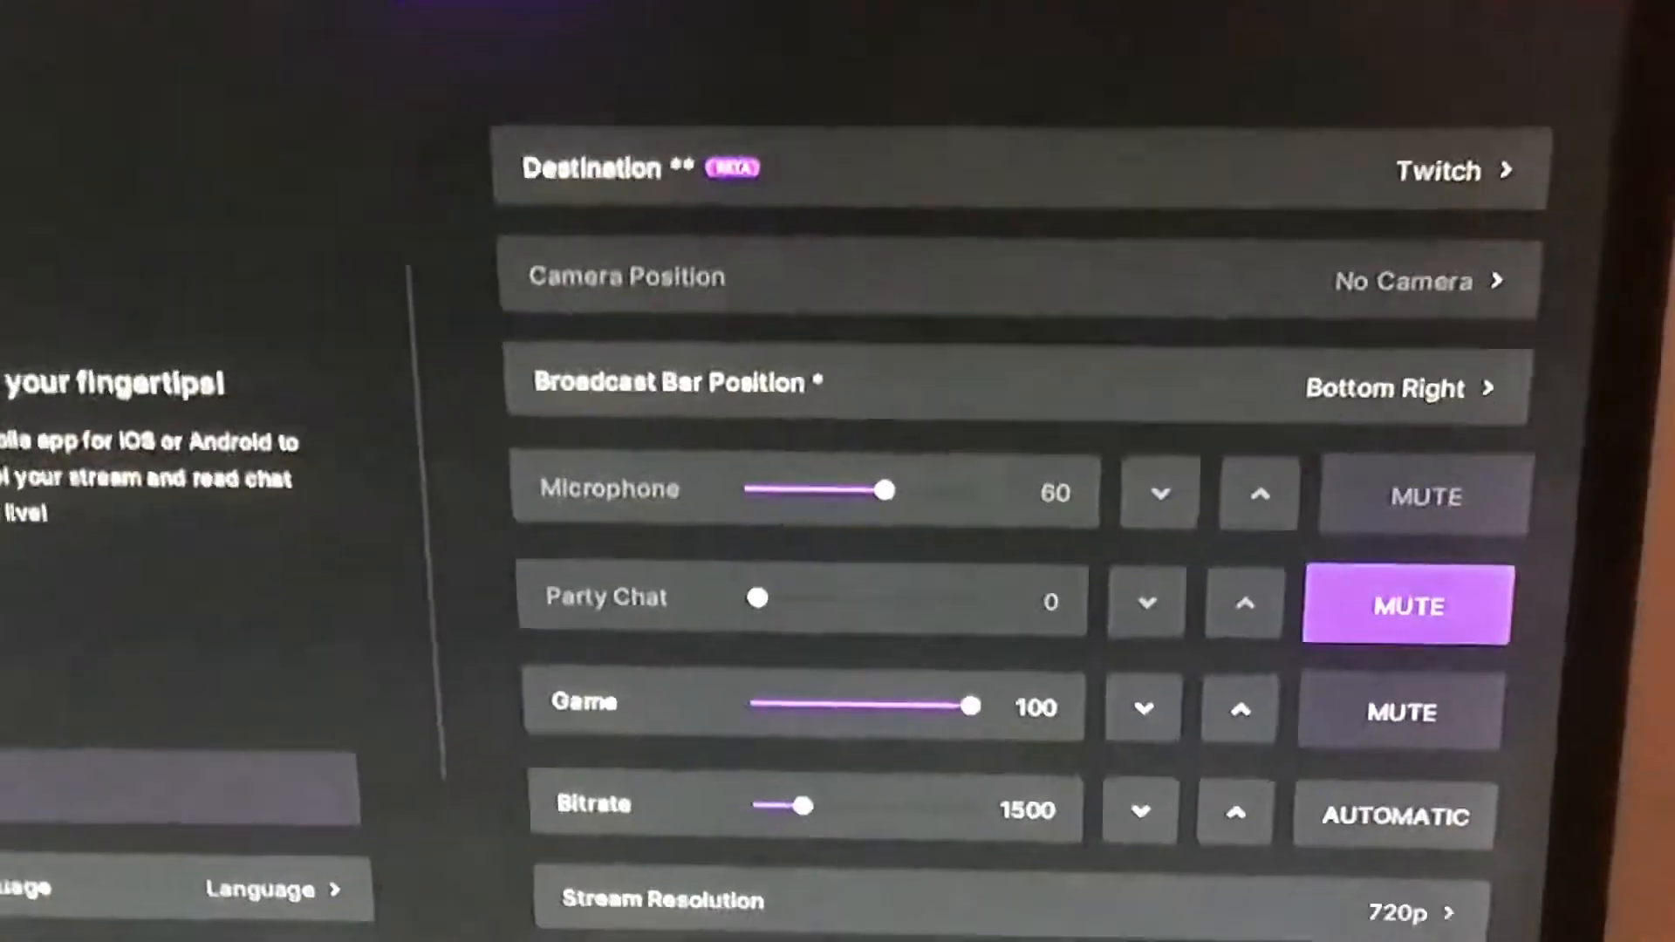
pyautogui.scroll(-3)
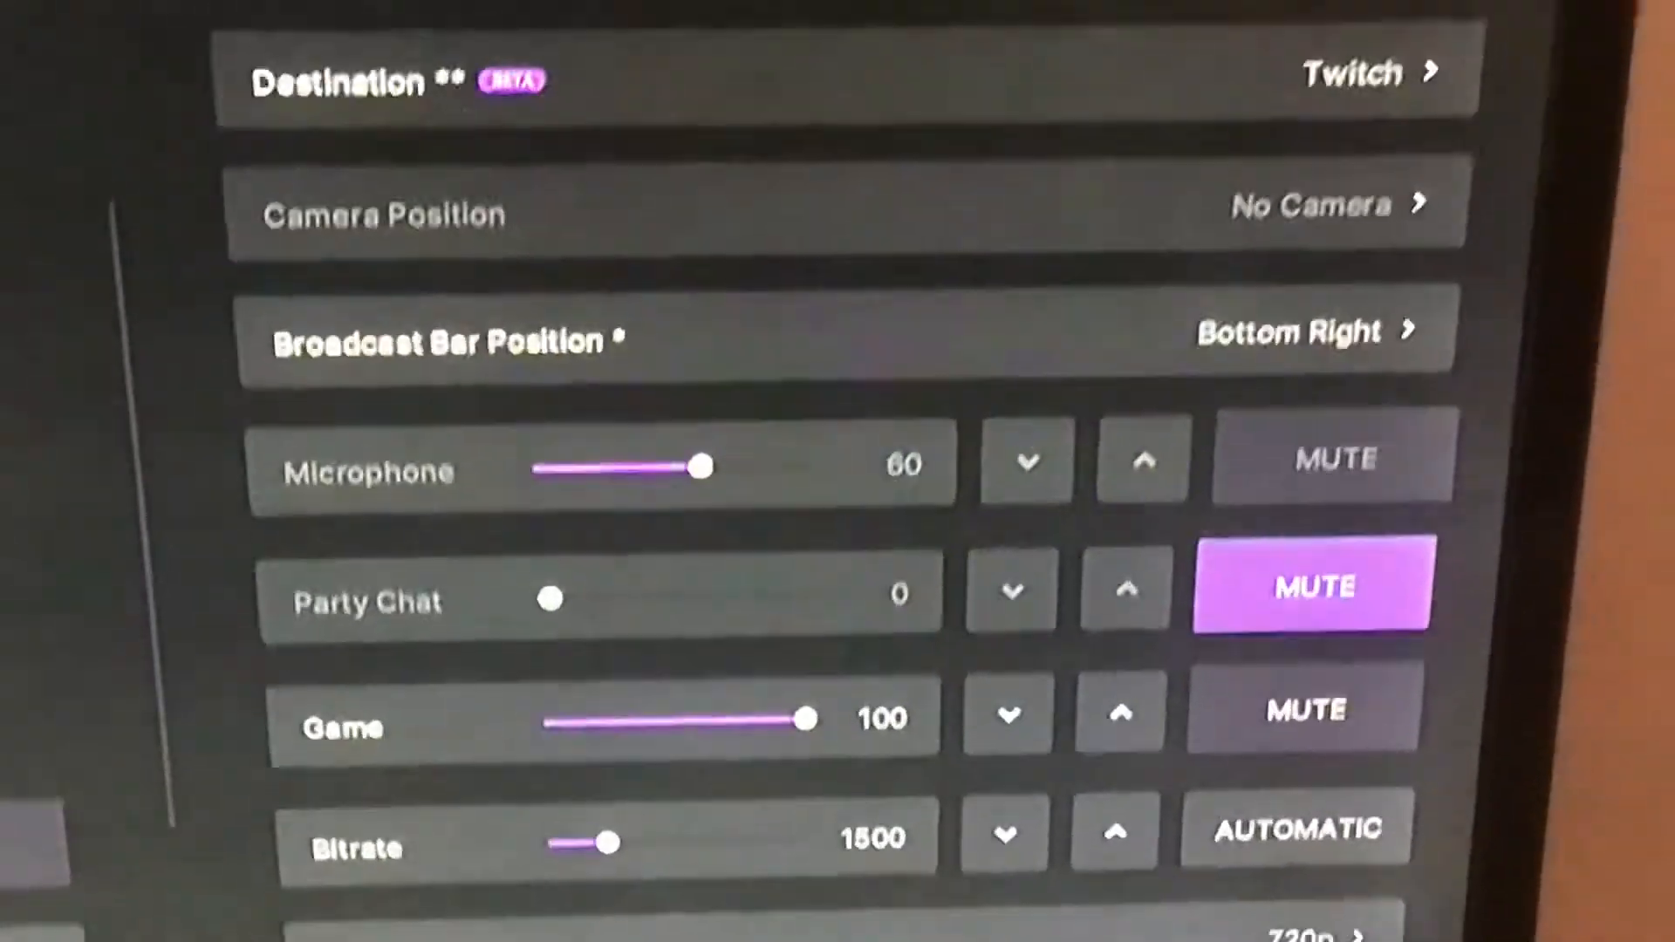
pyautogui.scroll(-3)
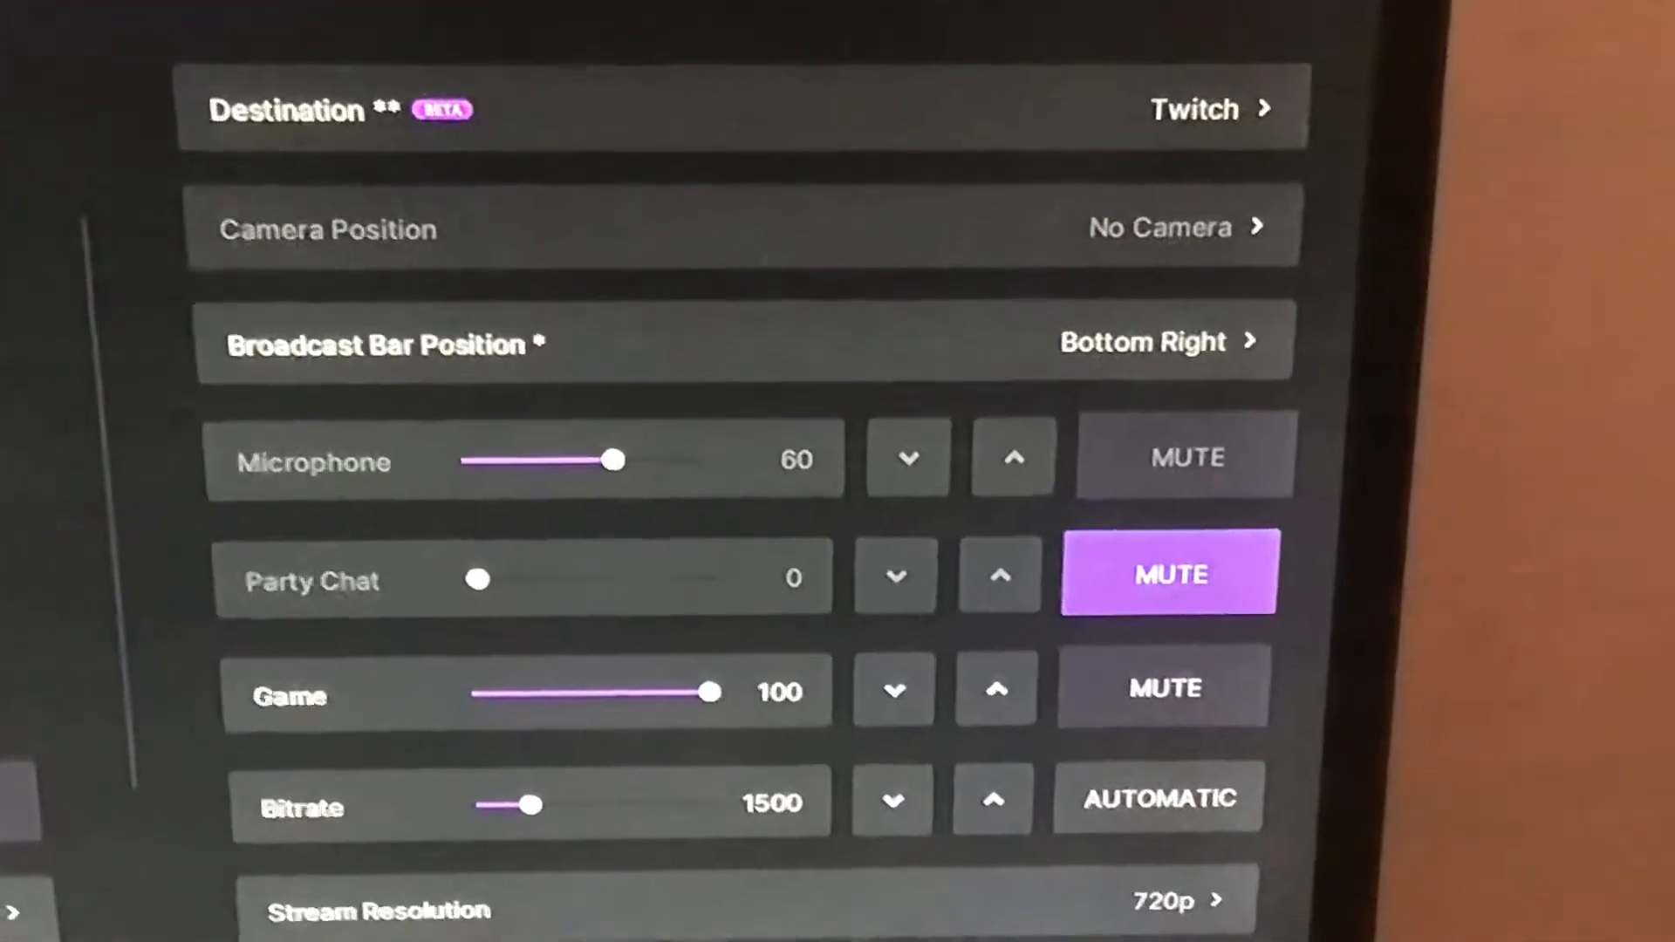
pyautogui.scroll(-3)
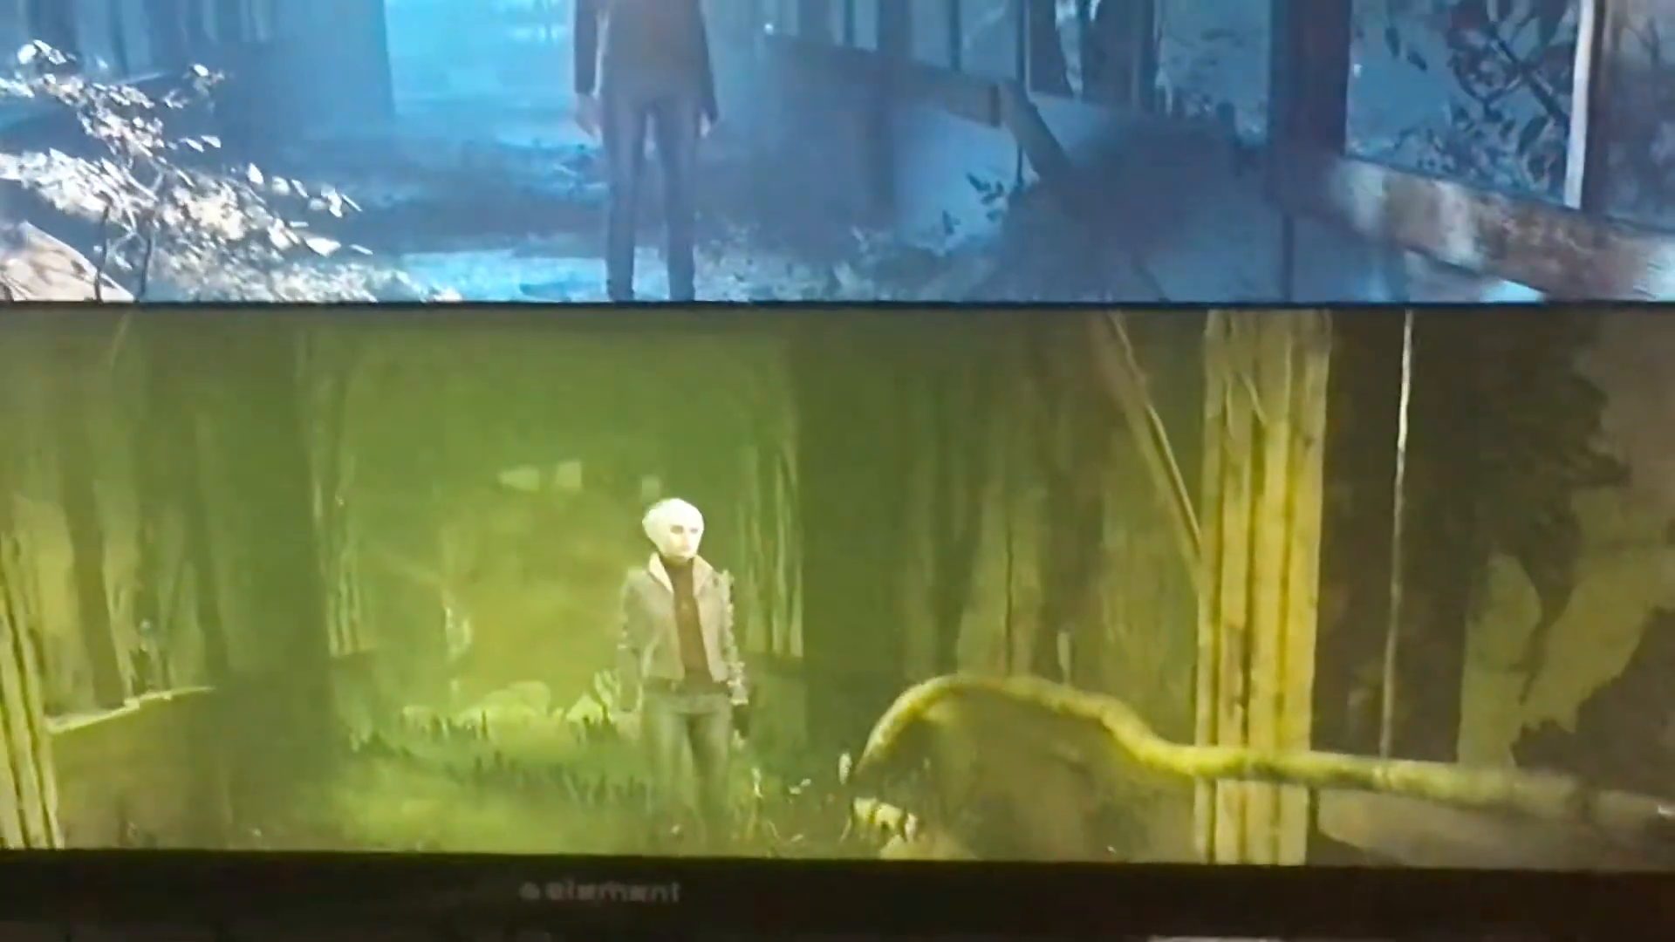
# Step: Reopen Twitch from the Xbox guide's recent apps, showing the two 'test' broadcasts from February 24, 2021
pyautogui.press('xbox')
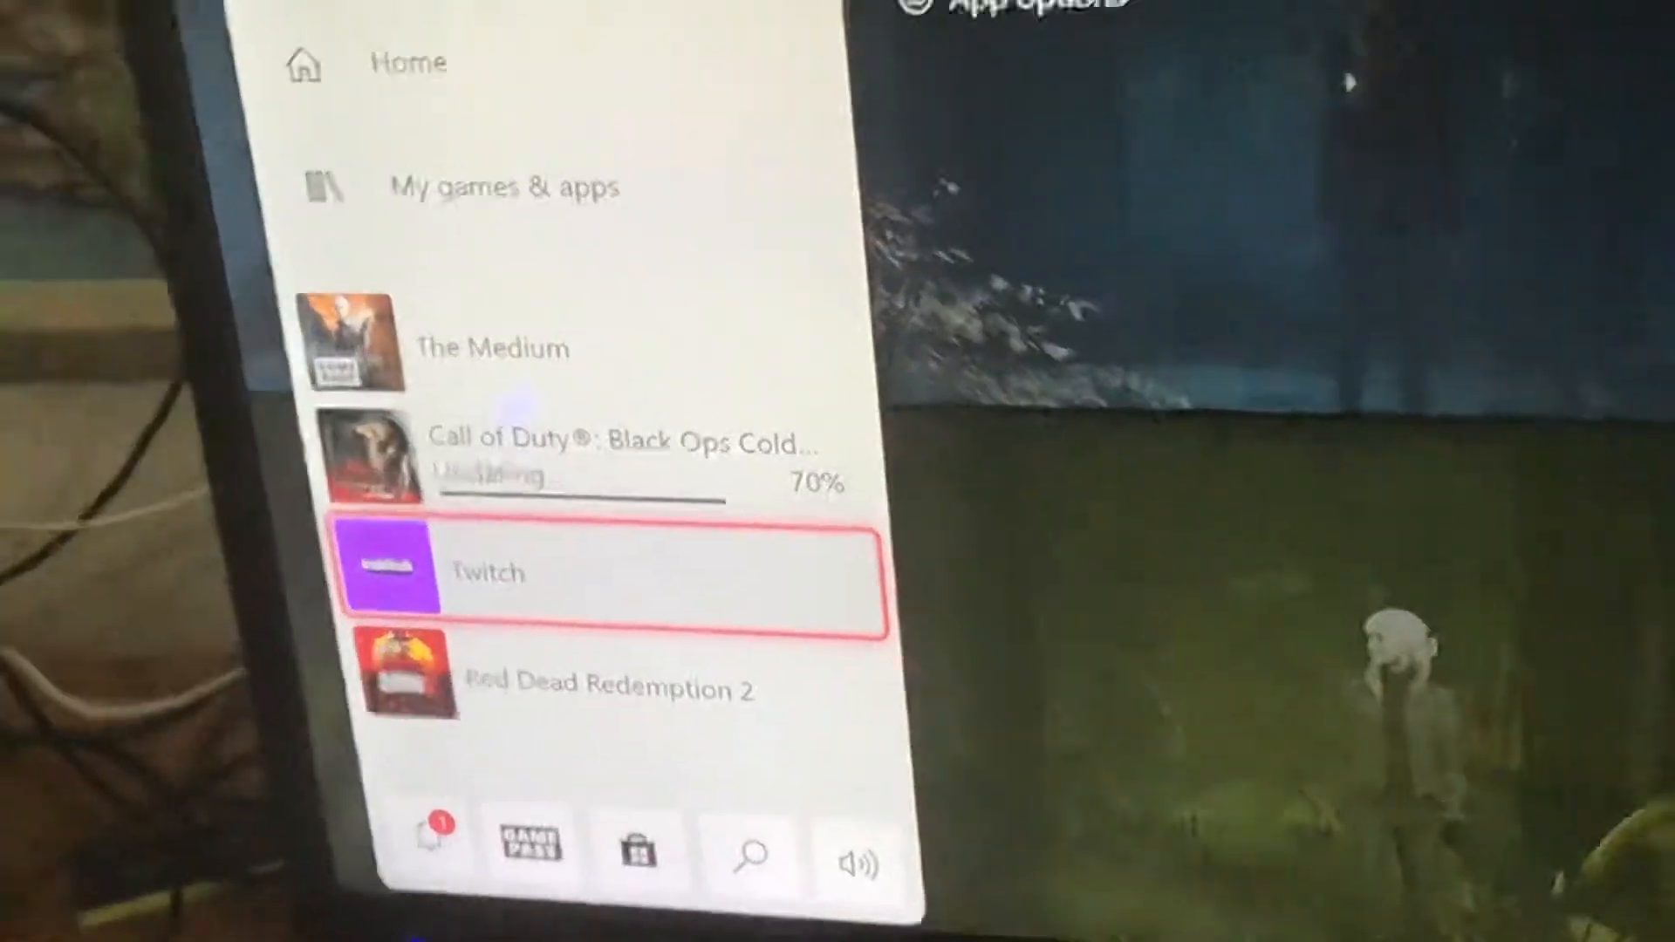
pyautogui.click(609, 568)
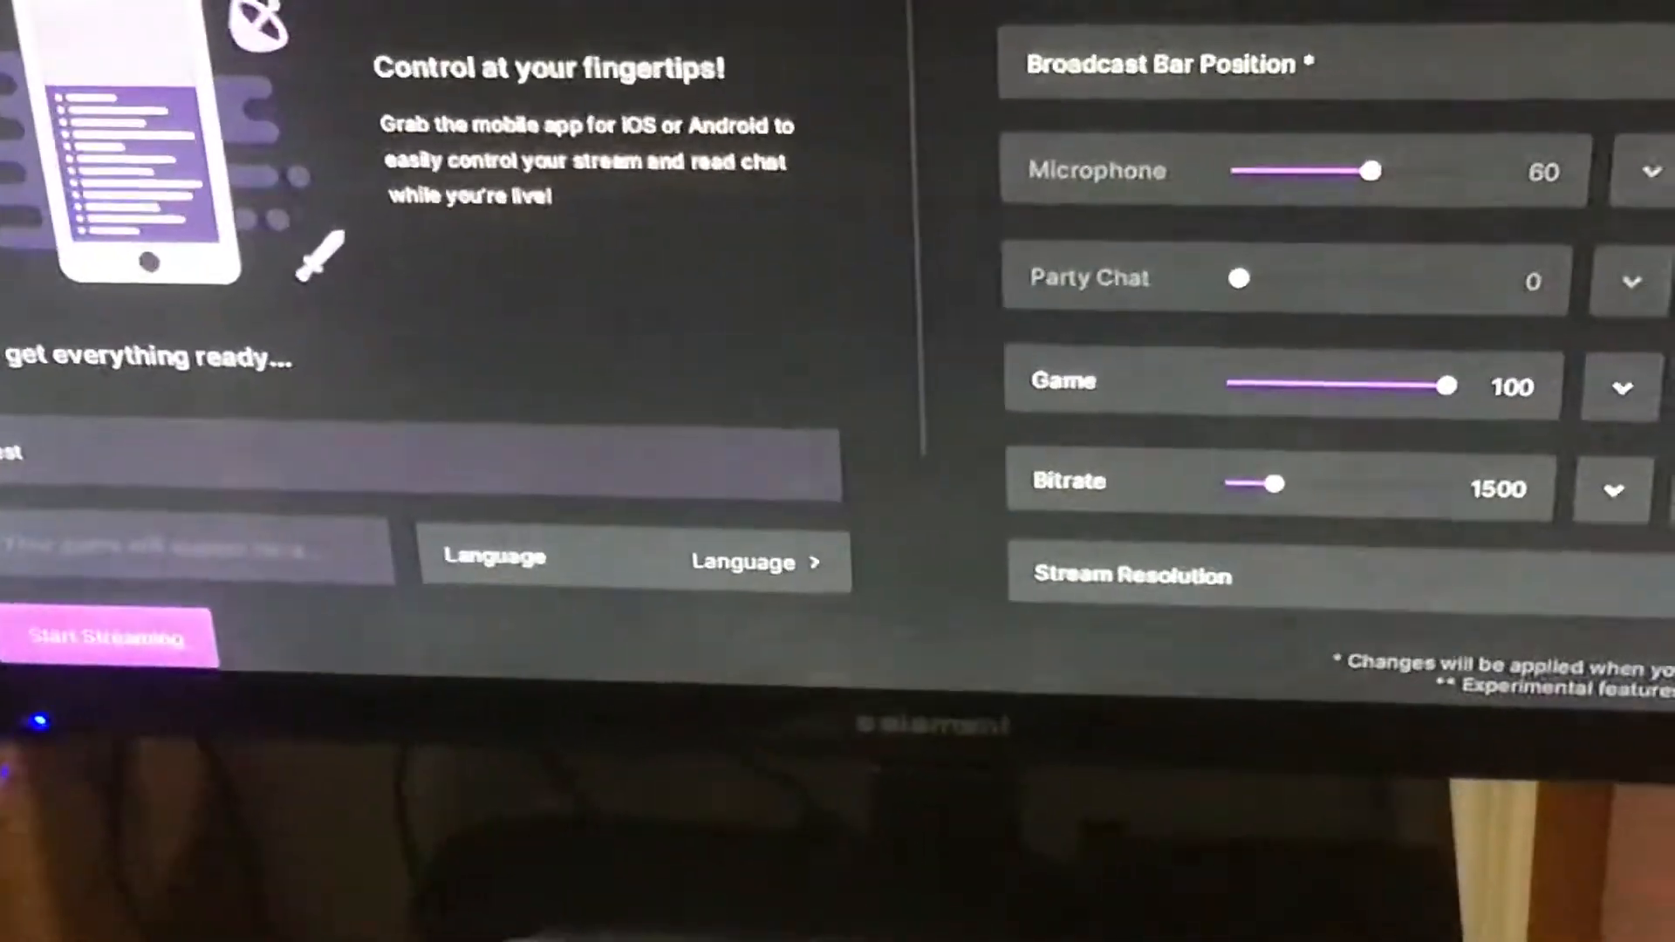
pyautogui.scroll(-3)
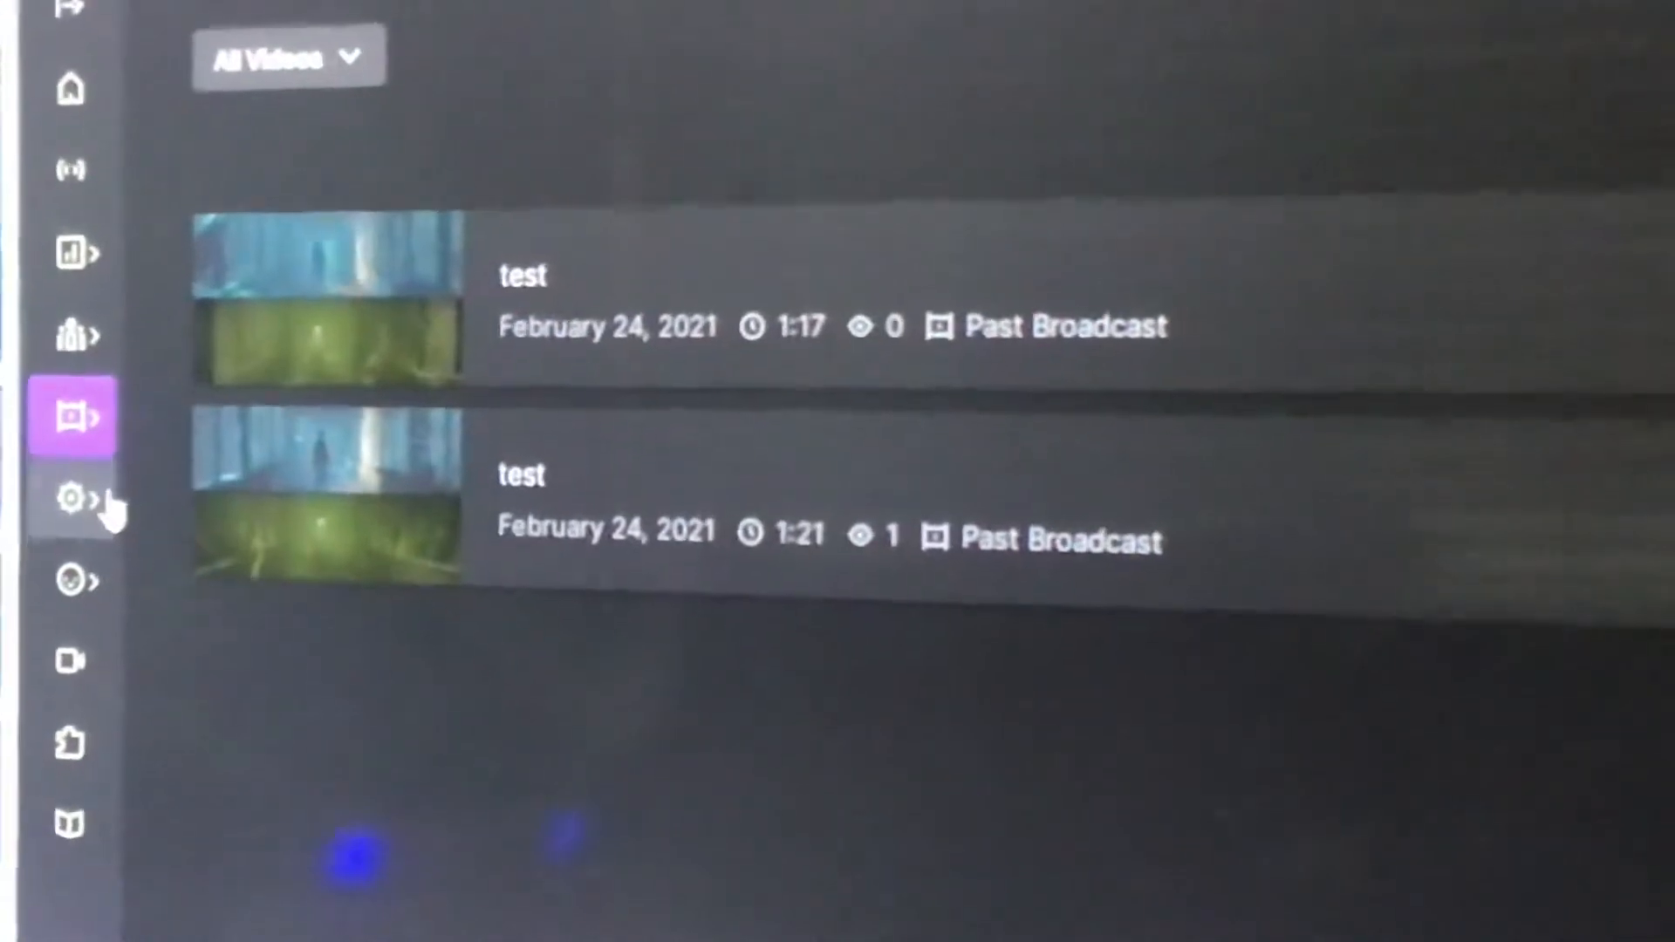
# Step: In Settings > Stream, switch on Store past broadcasts so streams are kept for 14 days
pyautogui.click(66, 501)
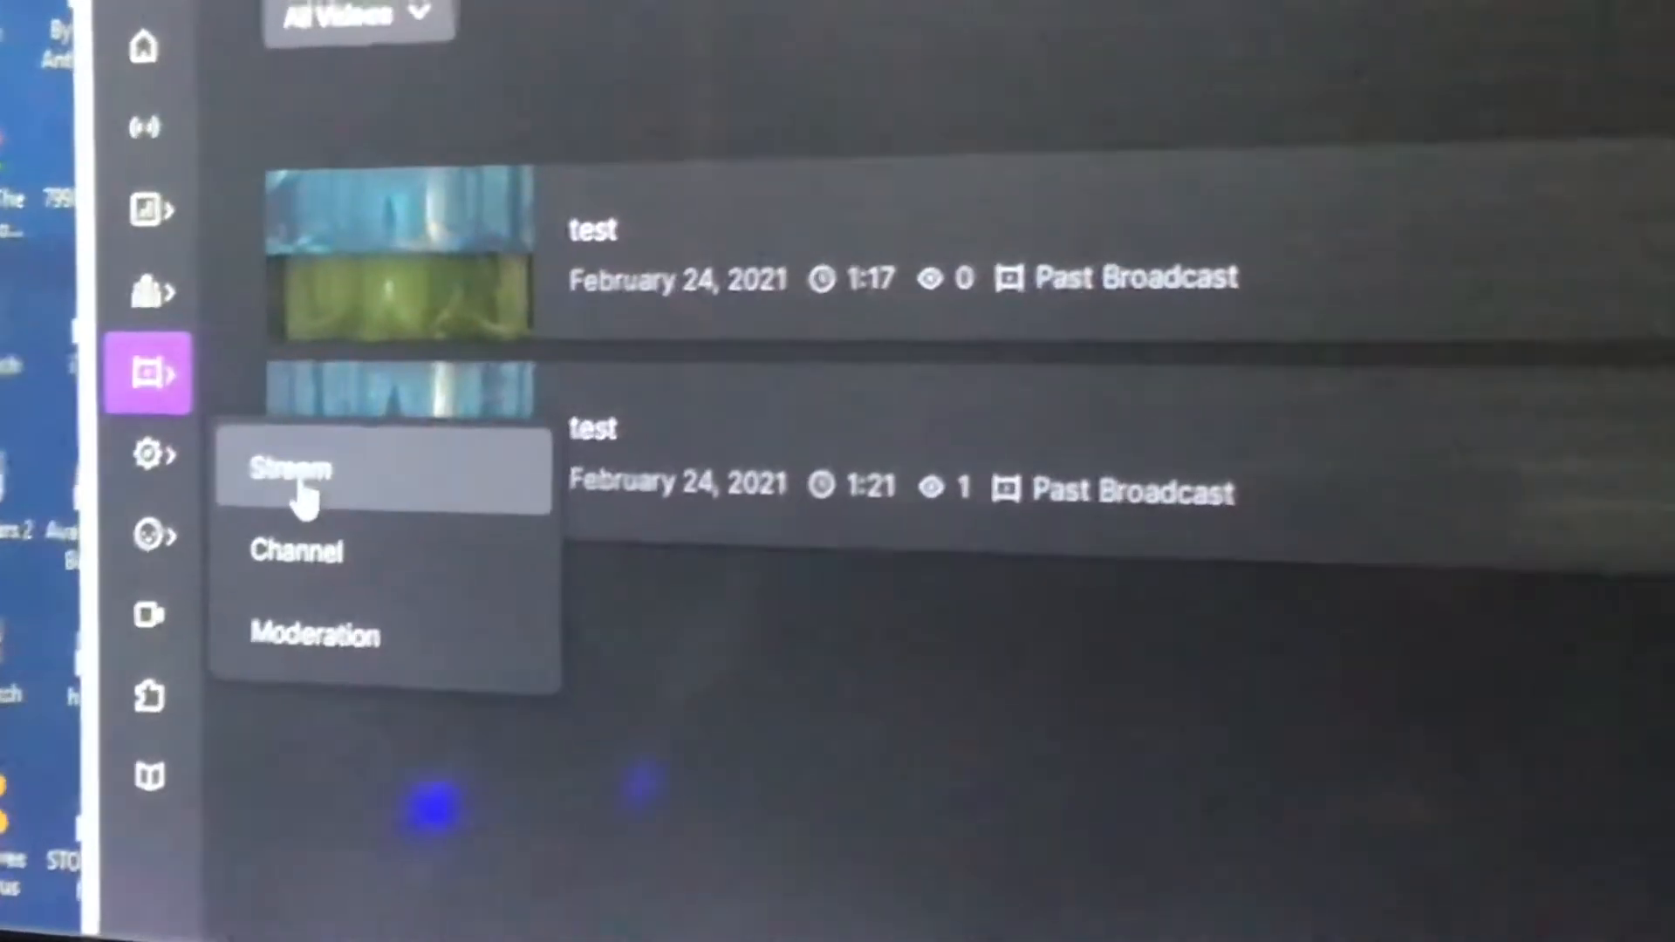
pyautogui.click(288, 470)
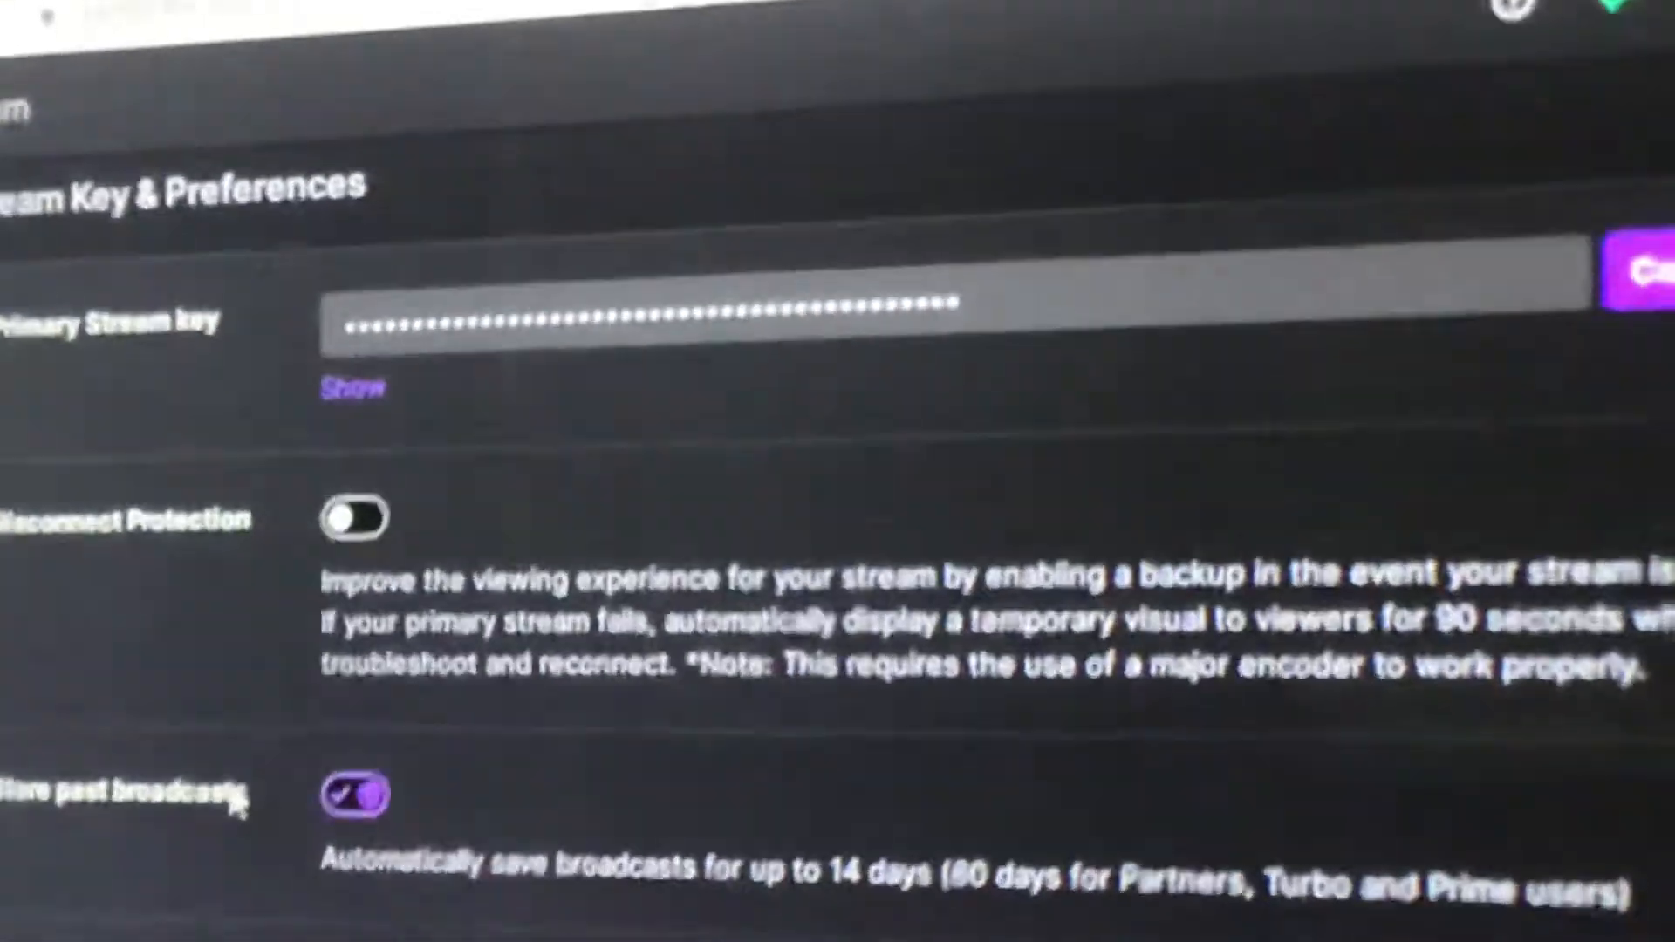
pyautogui.scroll(-3)
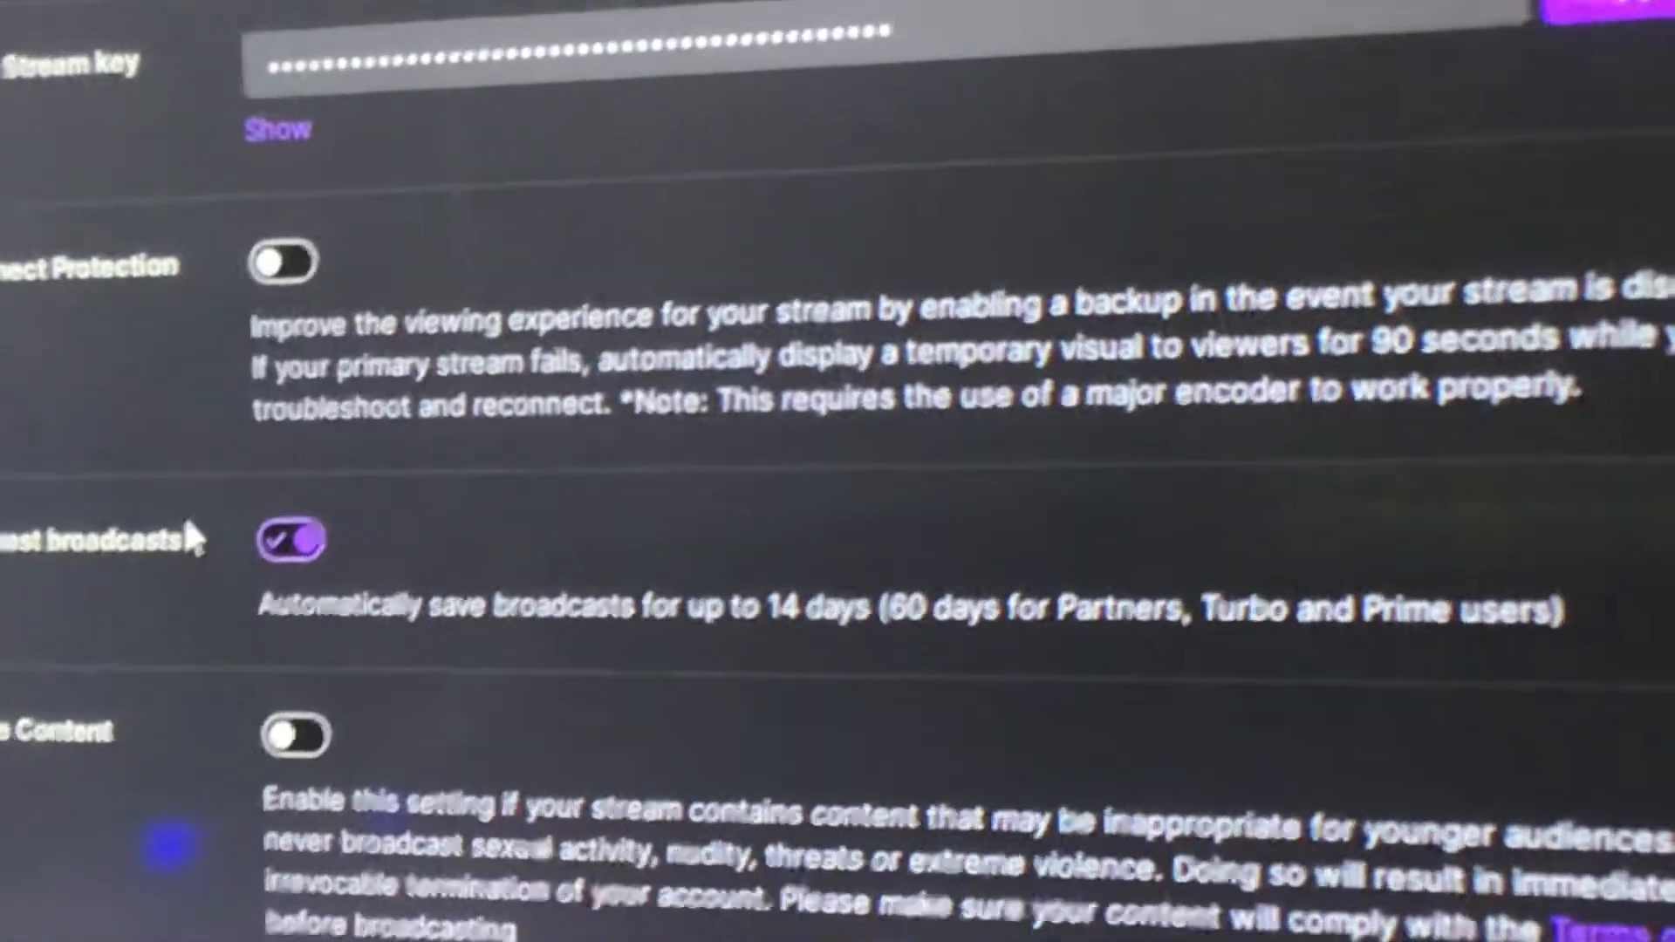
pyautogui.scroll(-3)
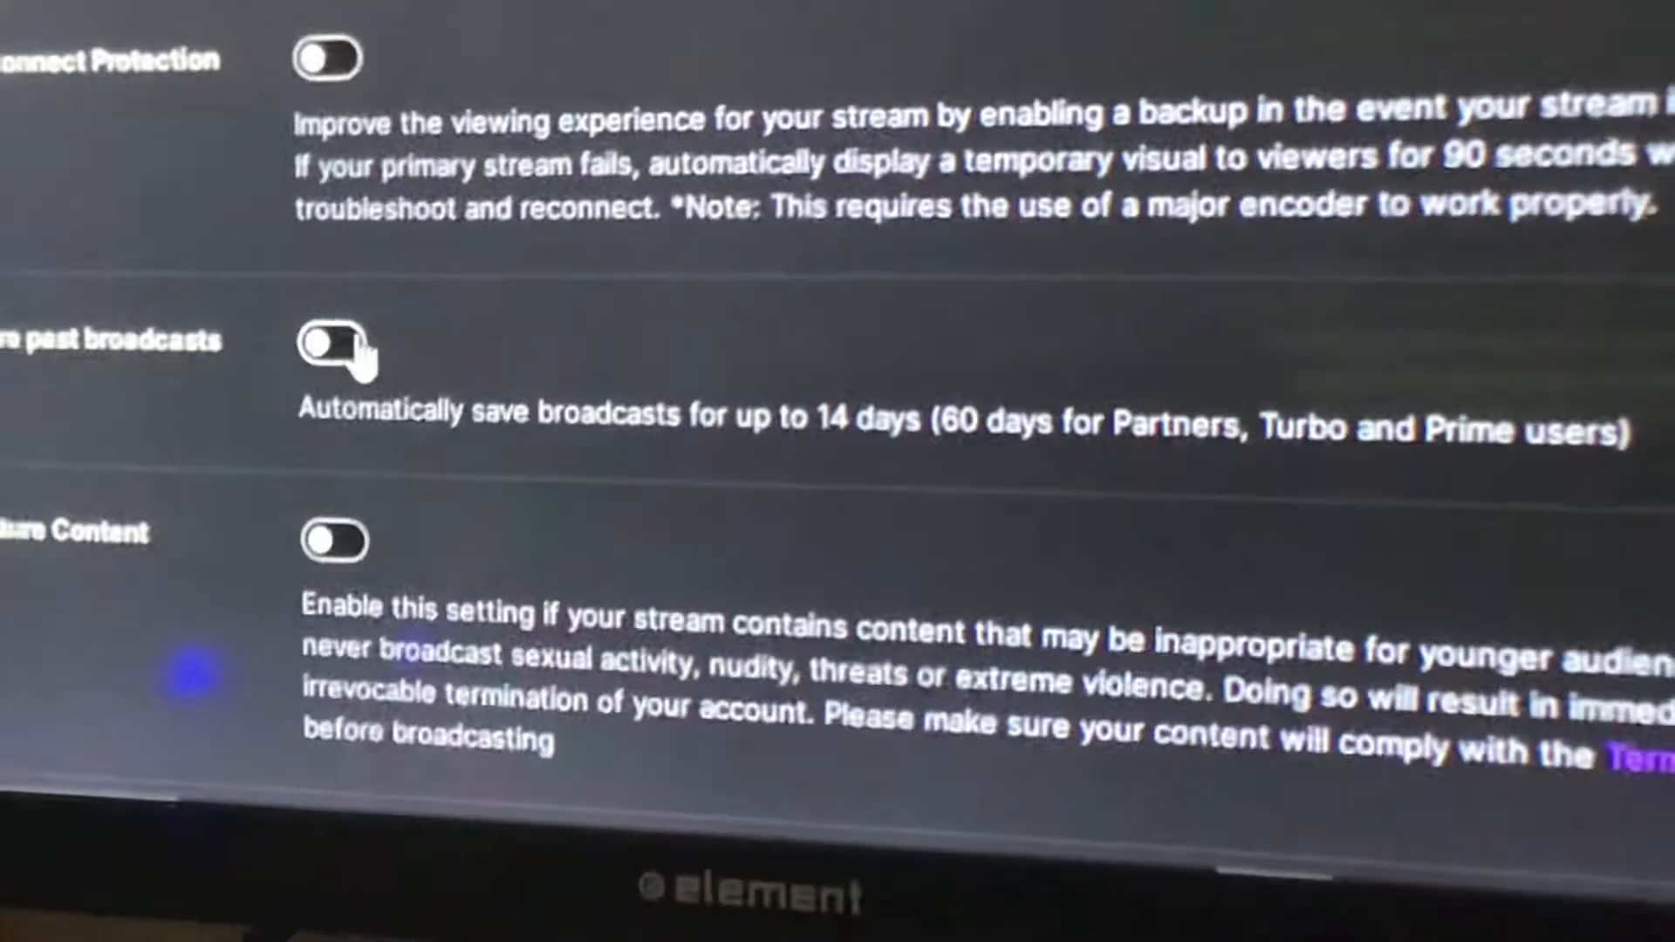
pyautogui.click(335, 345)
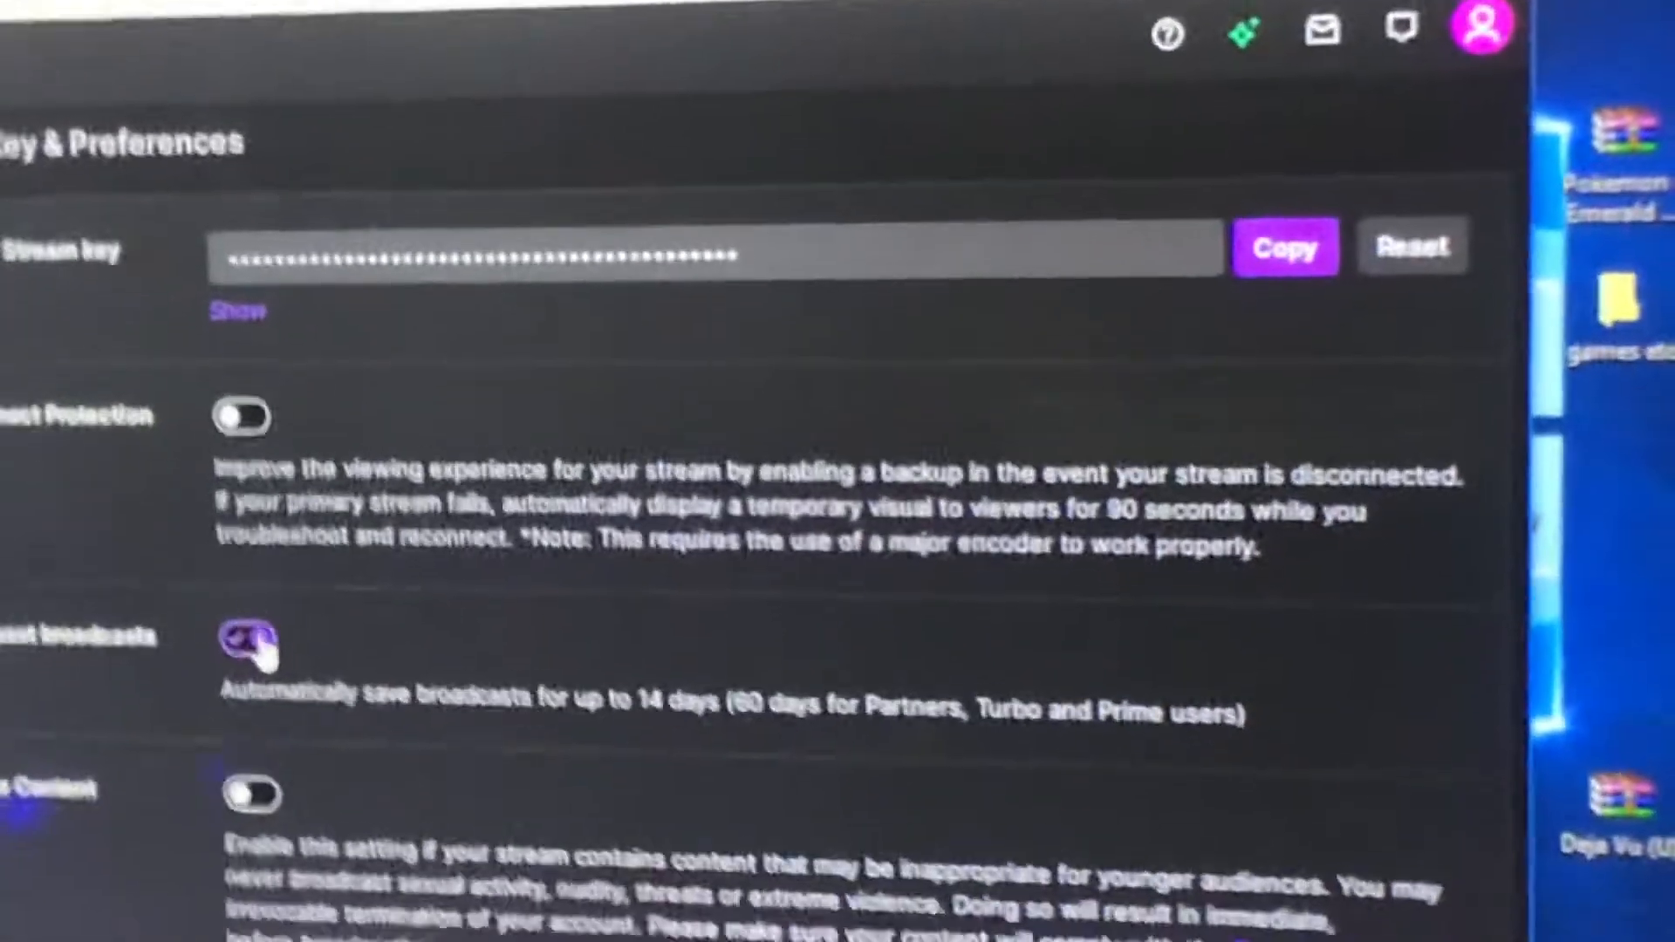
pyautogui.click(246, 646)
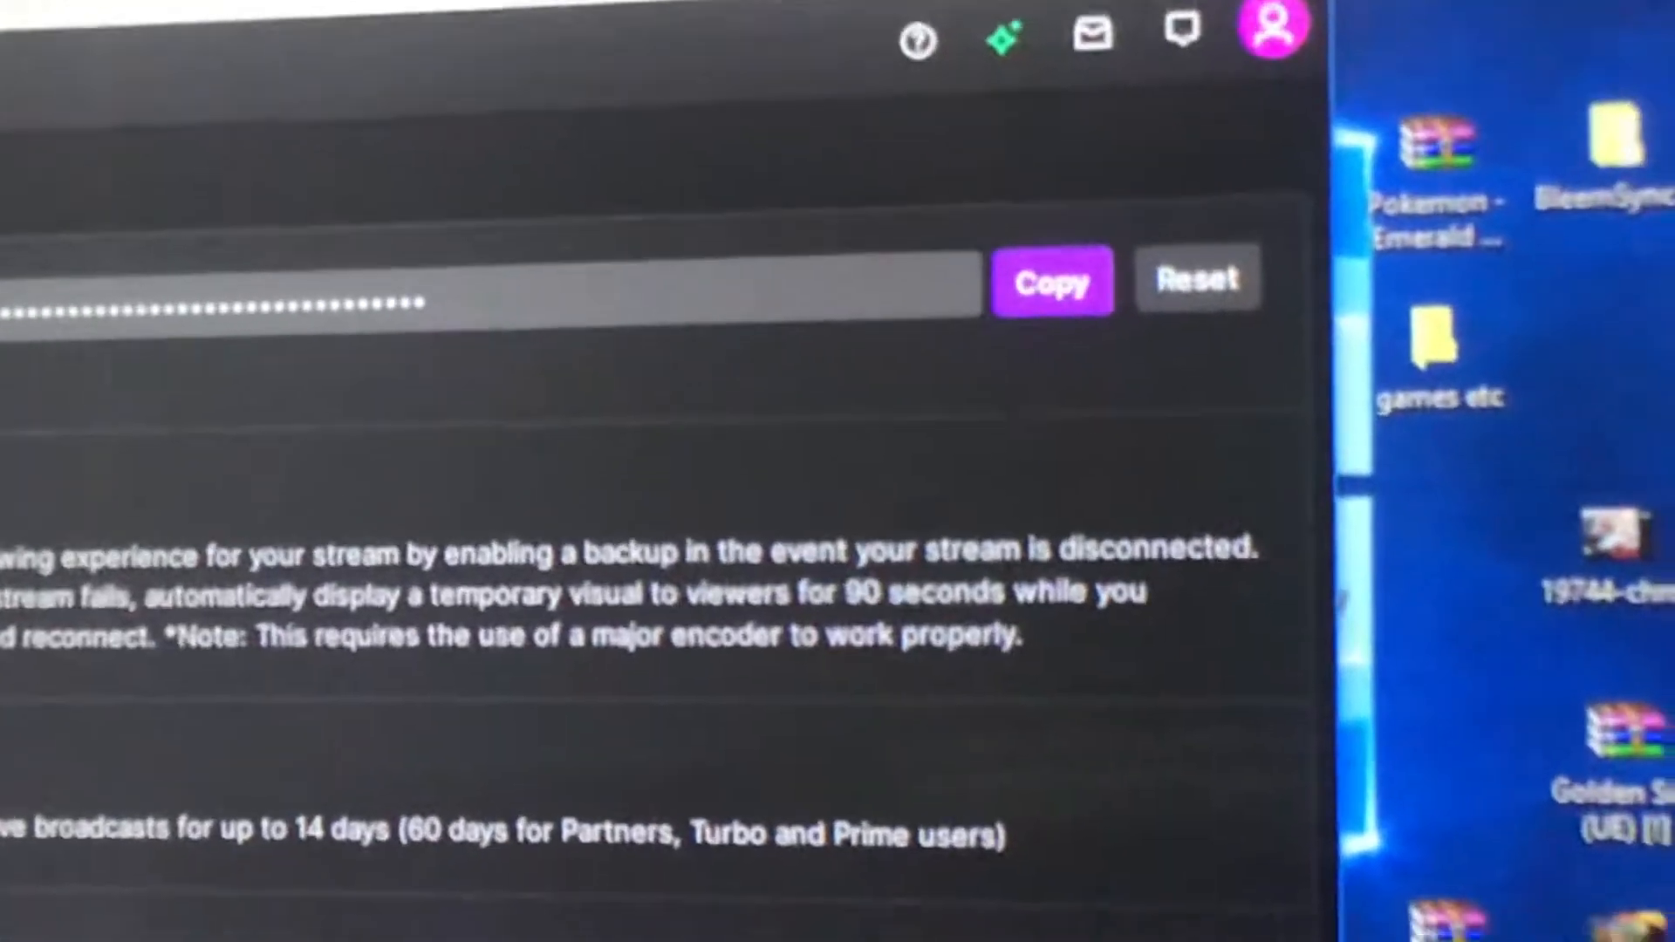
# Step: Go to the Video Producer library listing both 'test' past broadcasts
pyautogui.click(1270, 29)
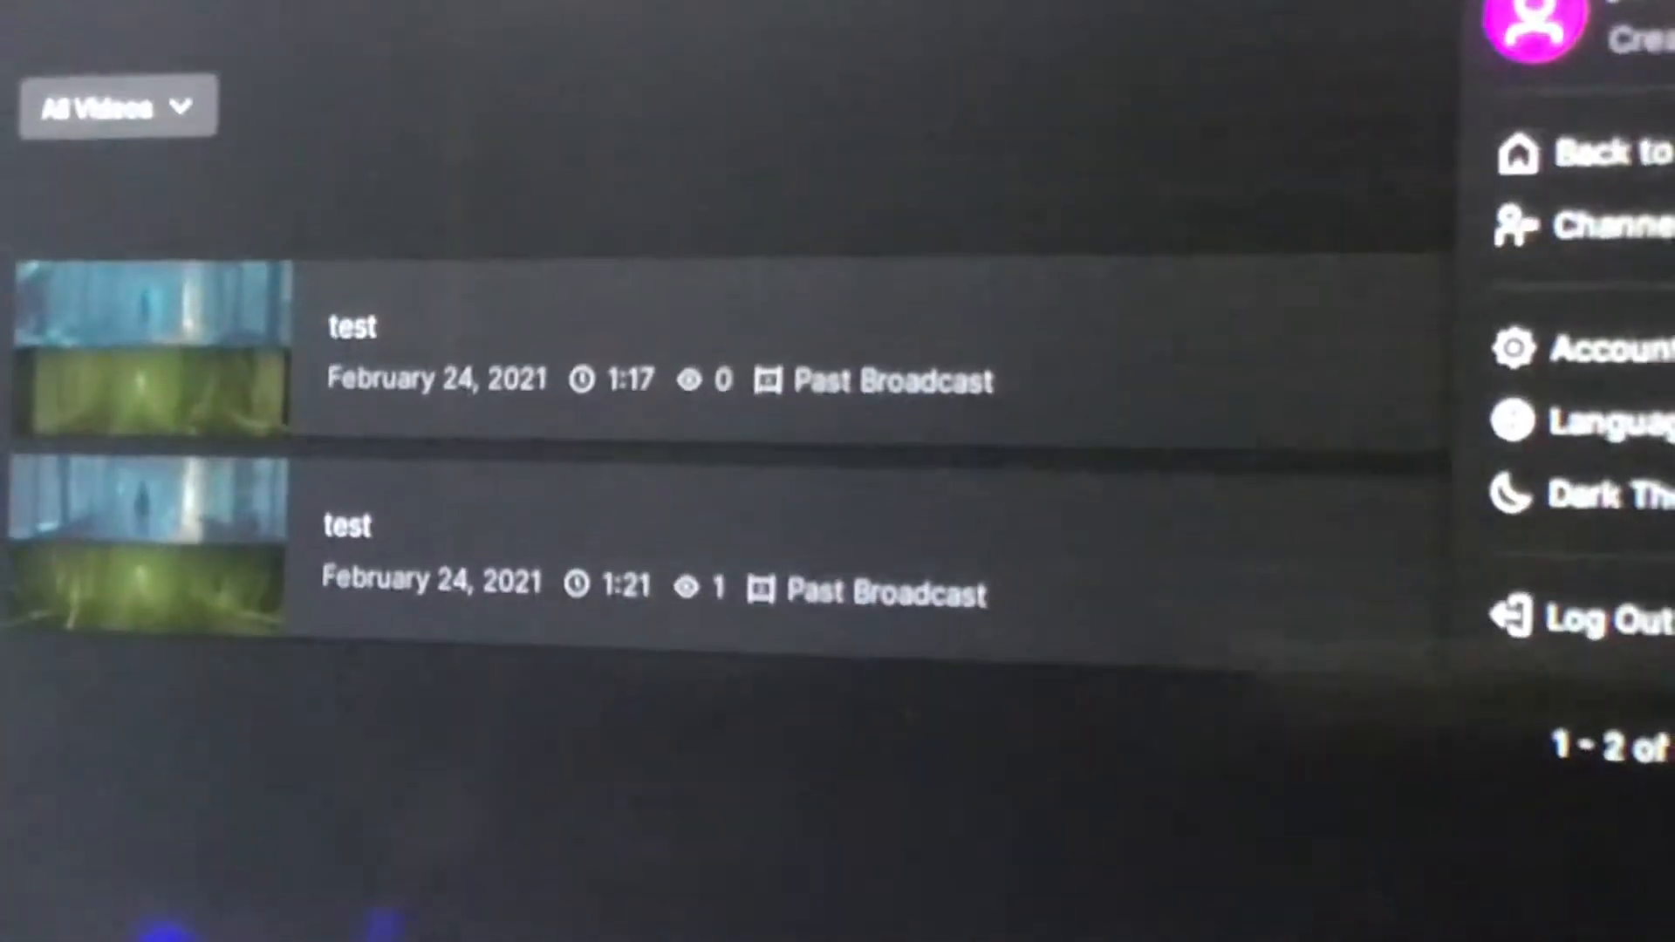
pyautogui.scroll(-3)
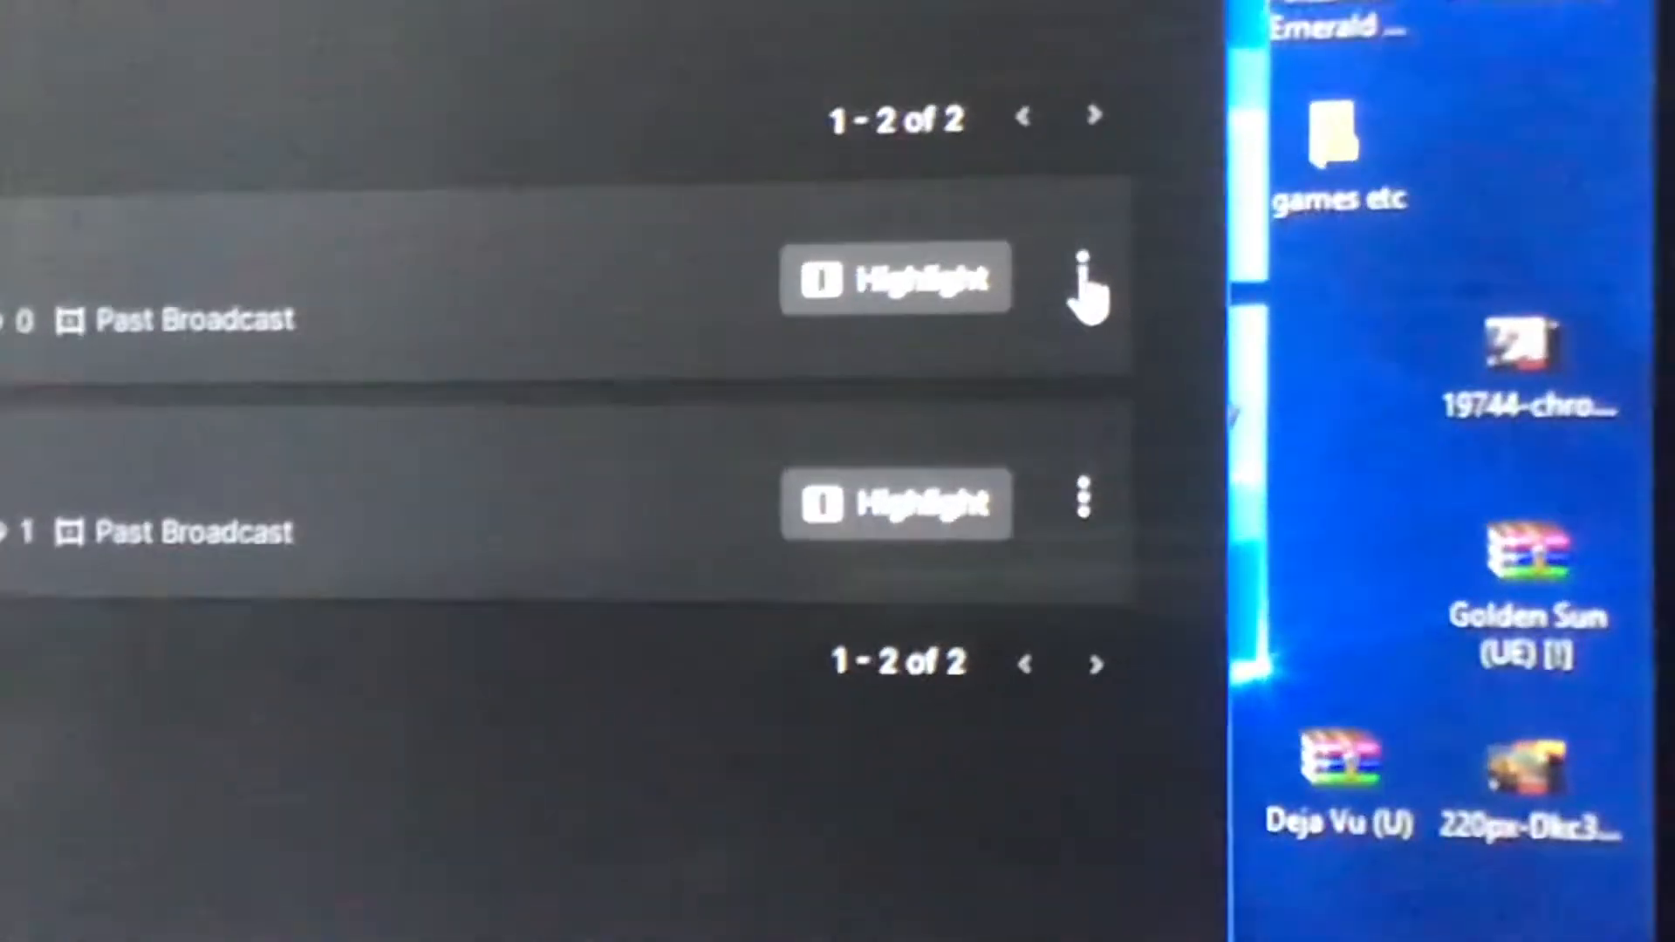
# Step: Start exporting the first 'test' broadcast to YouTube with visibility set to Public
pyautogui.click(1082, 498)
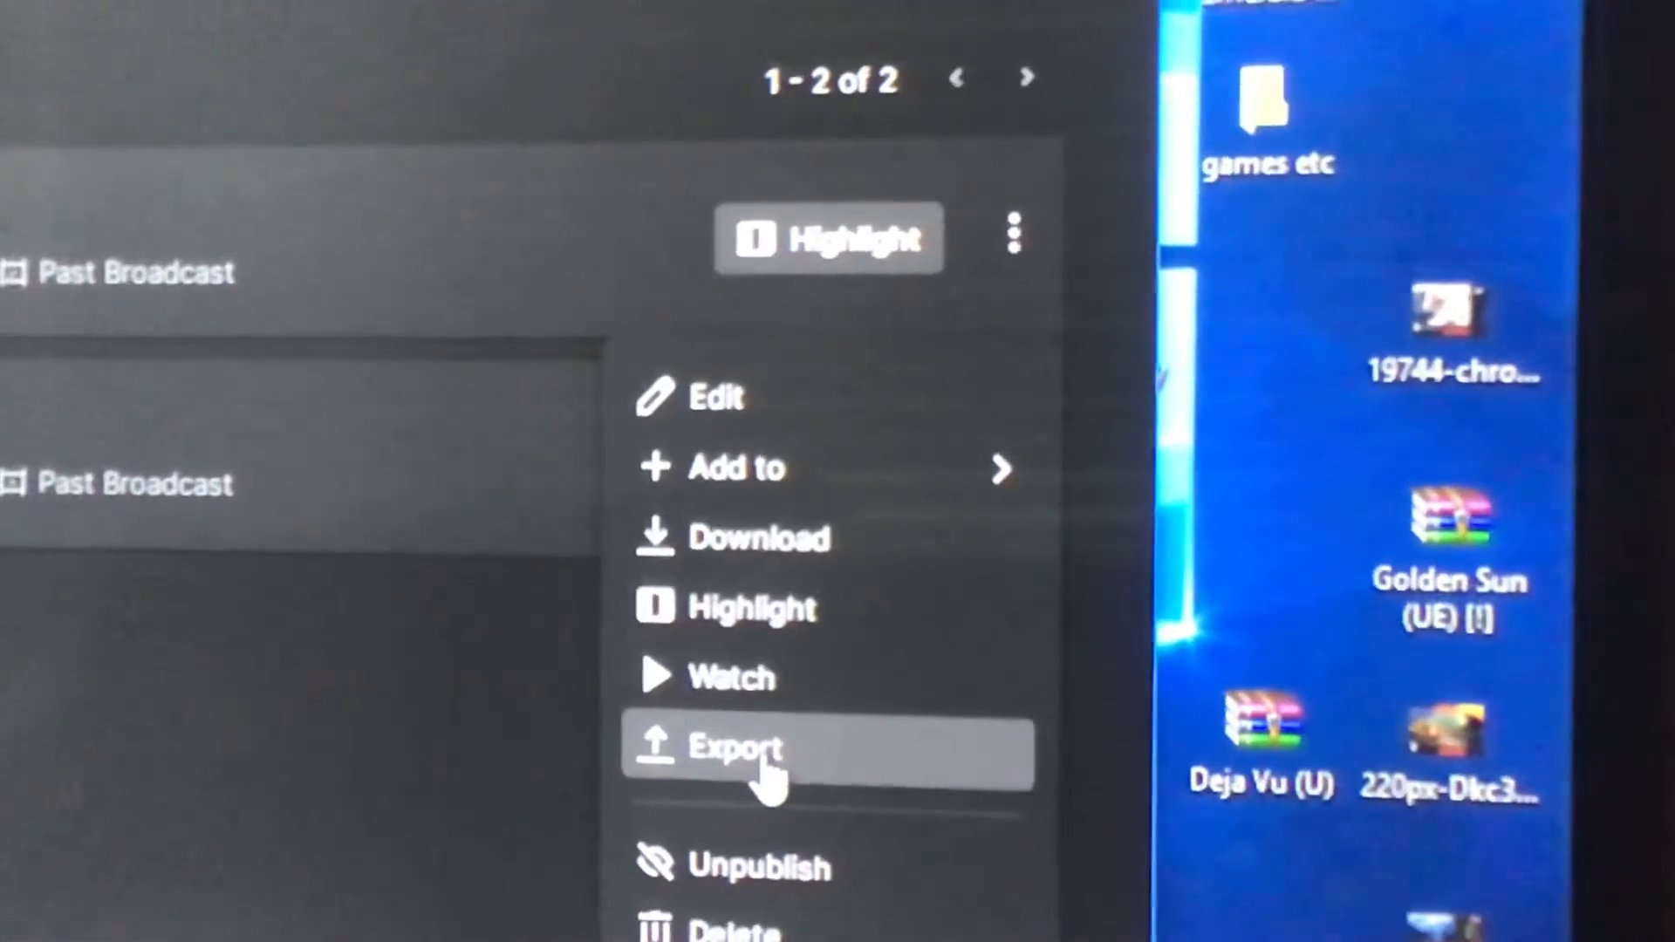
pyautogui.click(735, 748)
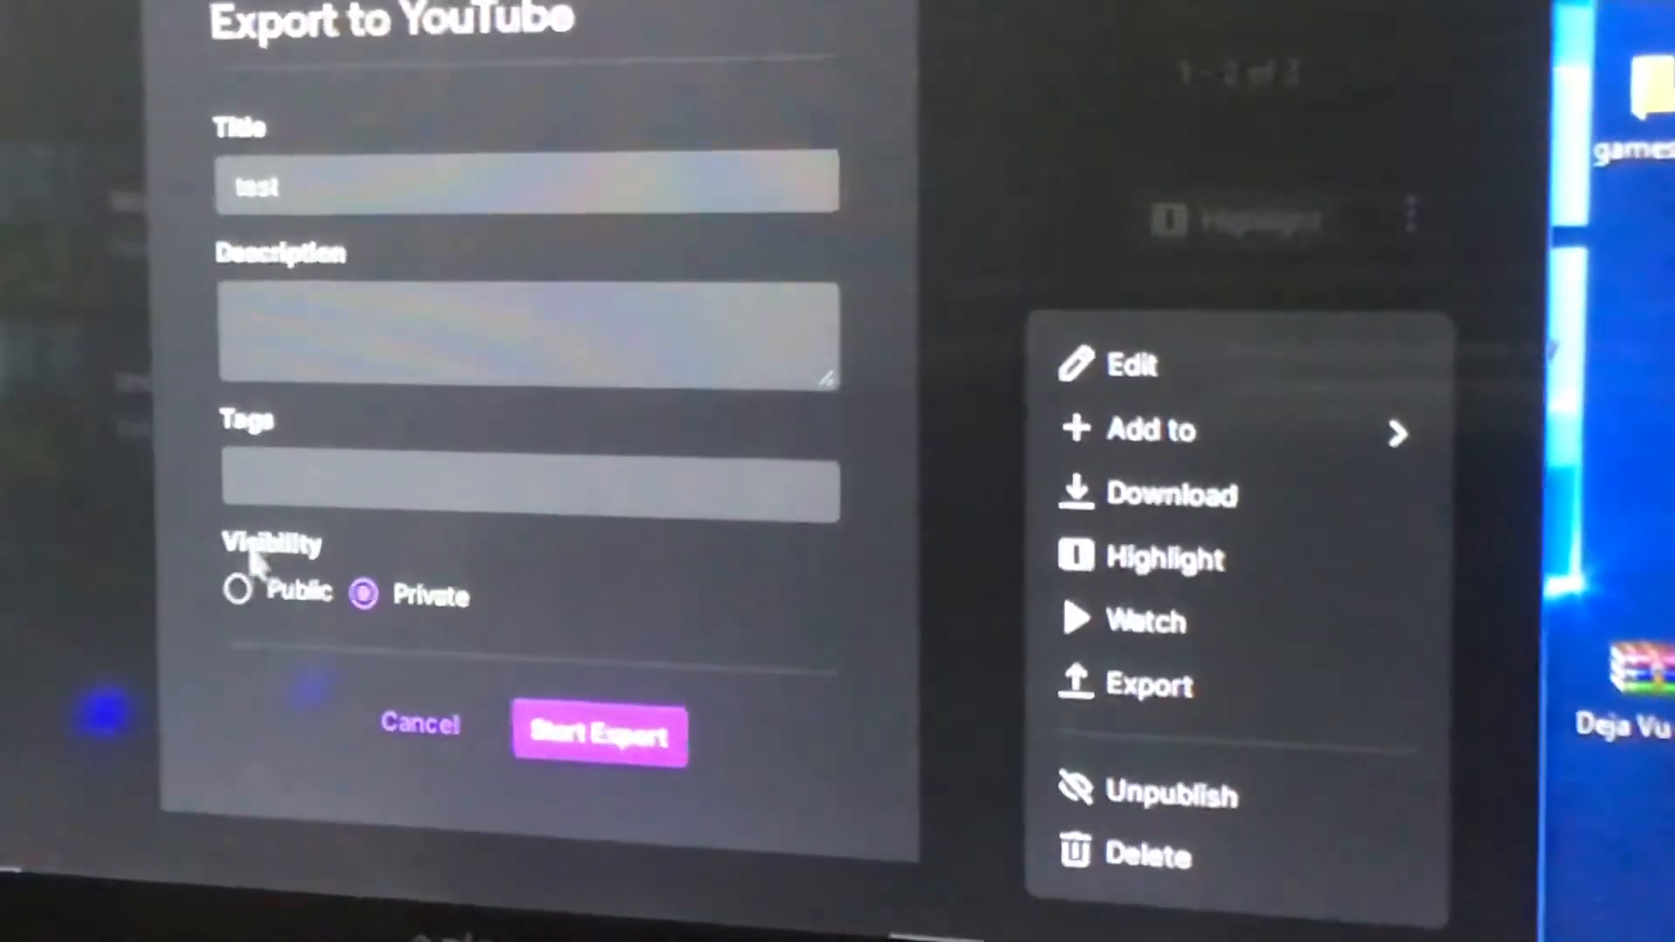
pyautogui.click(237, 590)
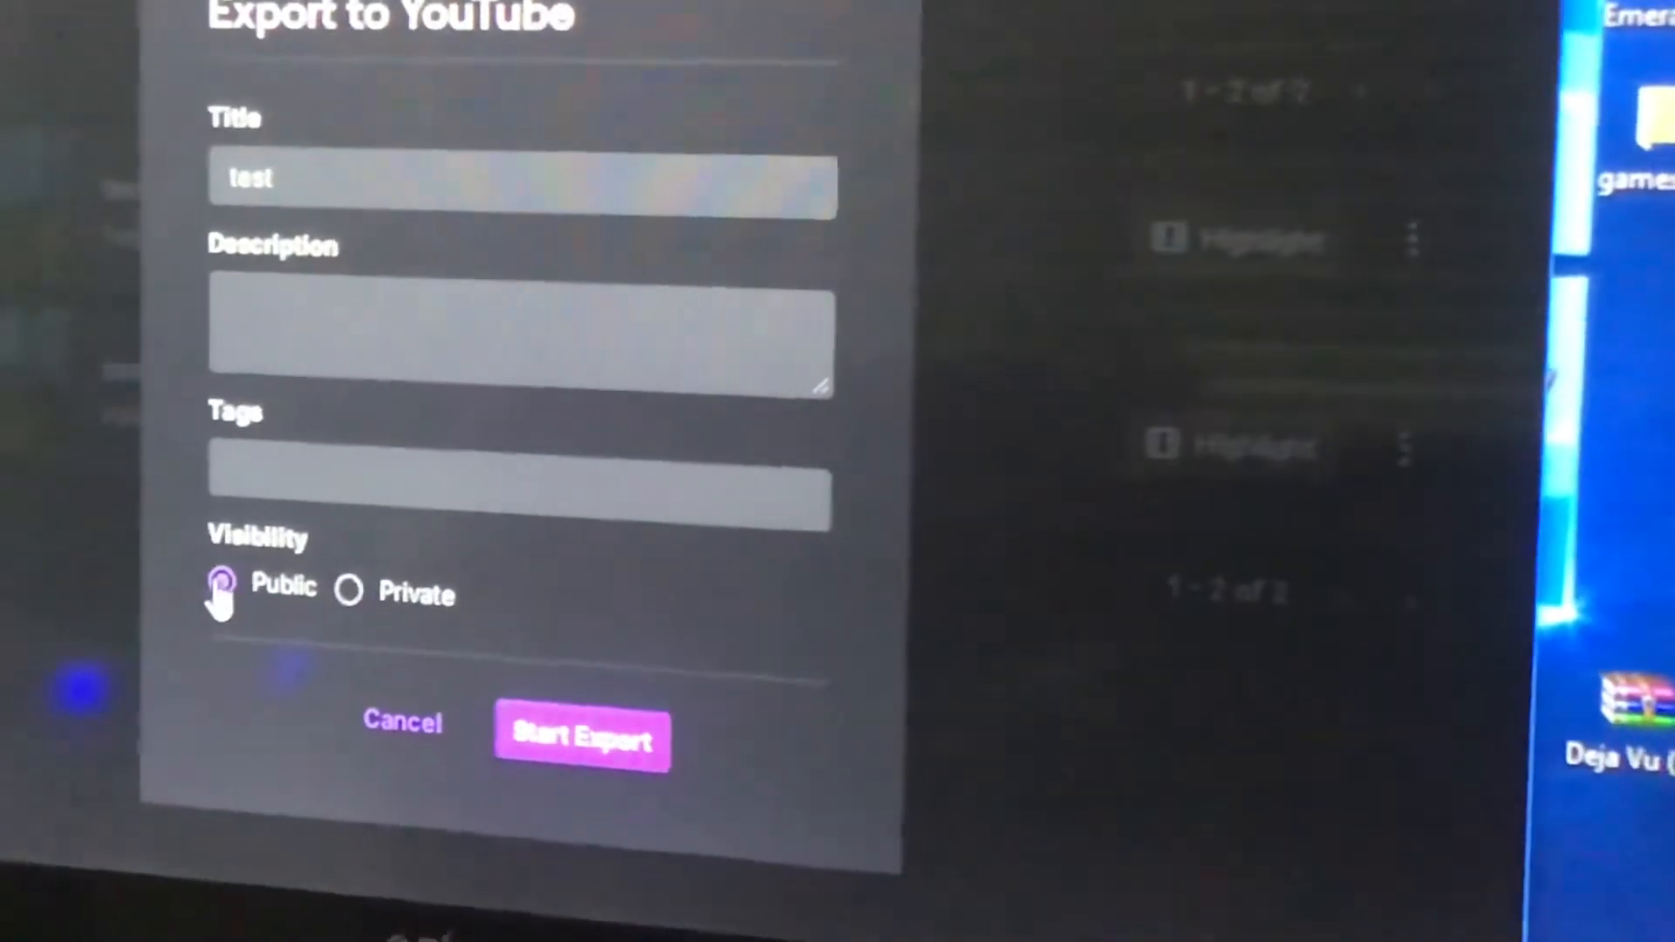